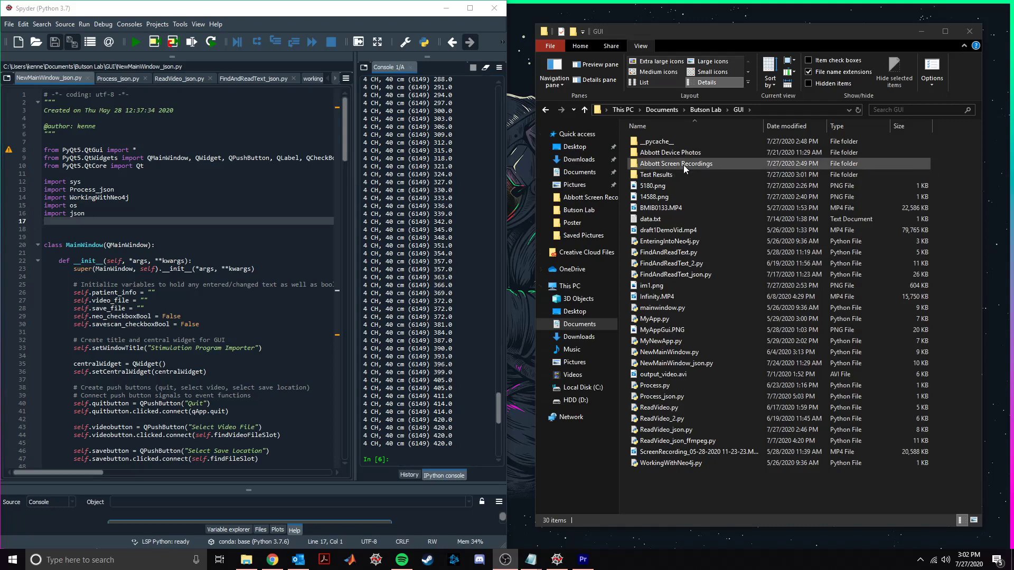
Play Infinity_Changing_Lead_Models.MP4 from the Abbott Screen Recordings folder
double_click(676, 163)
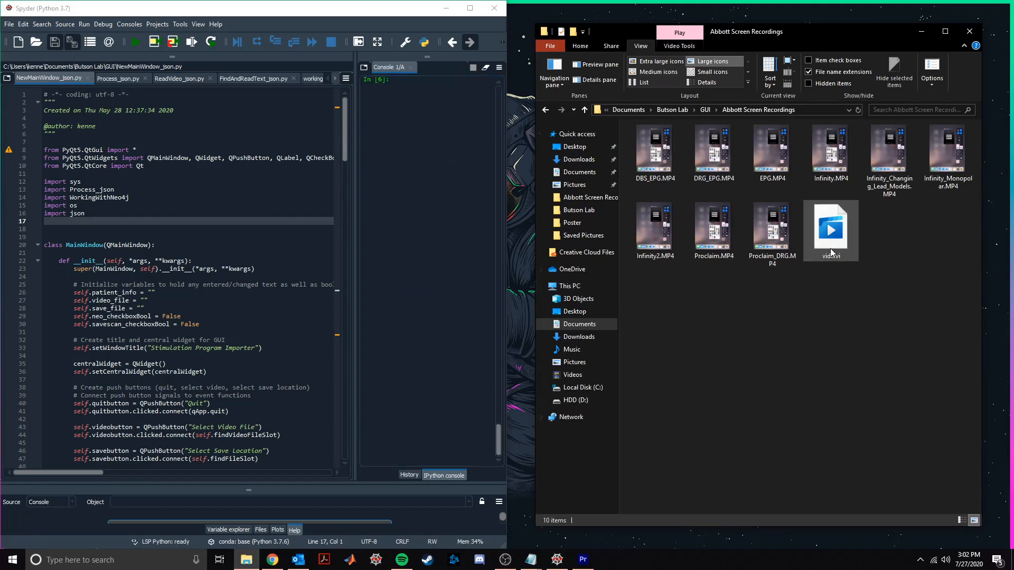
mouse_move(889, 156)
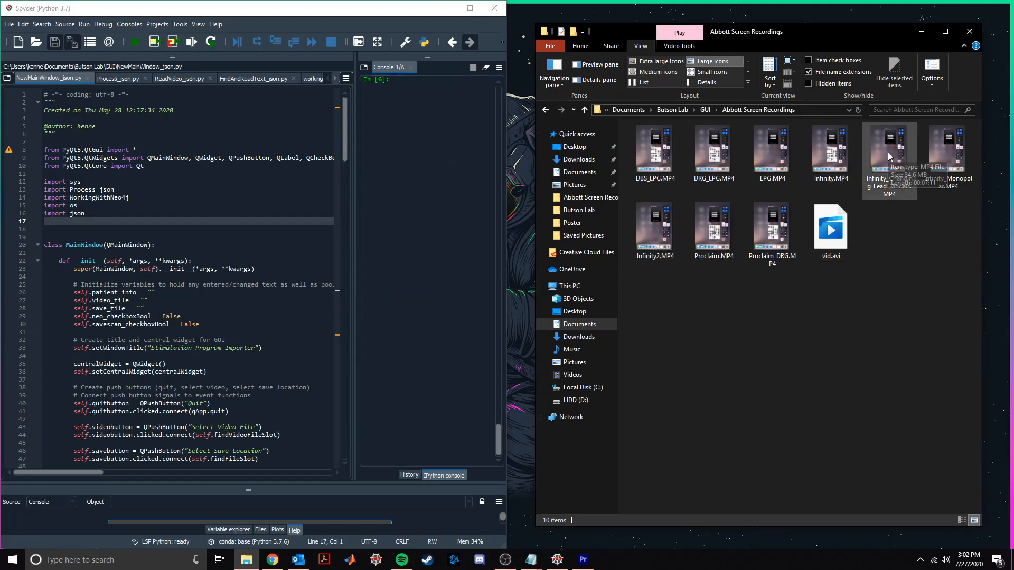
double_click(889, 148)
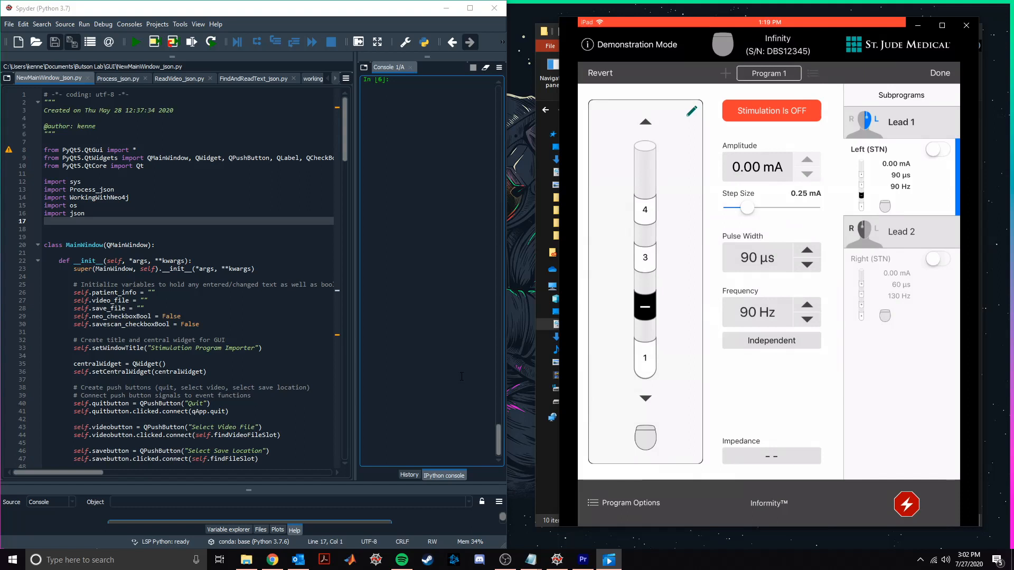
Watch the stimulation recording until it turns on at 1.00 mA, then close the player
left_click(644, 209)
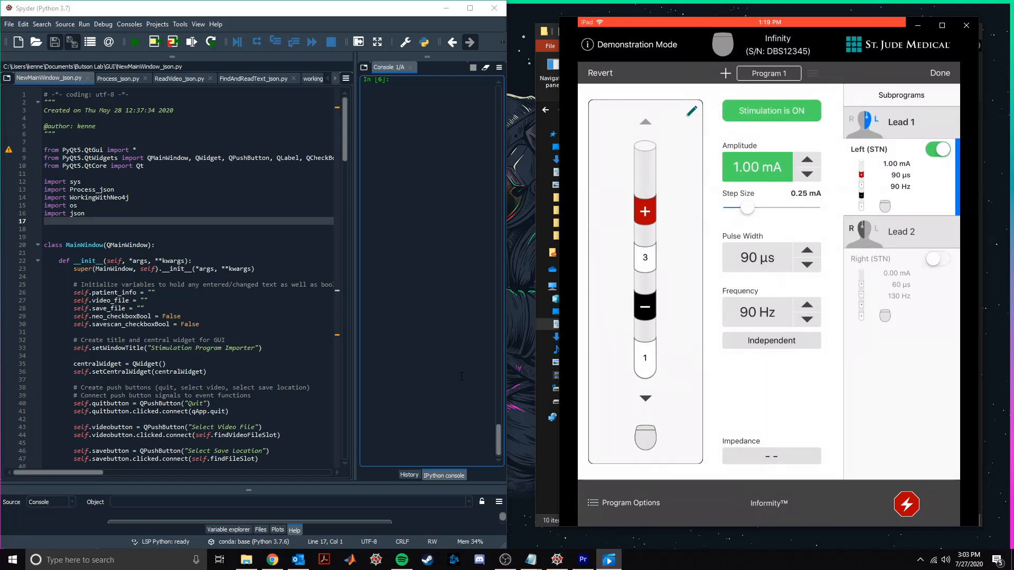
left_click(807, 159)
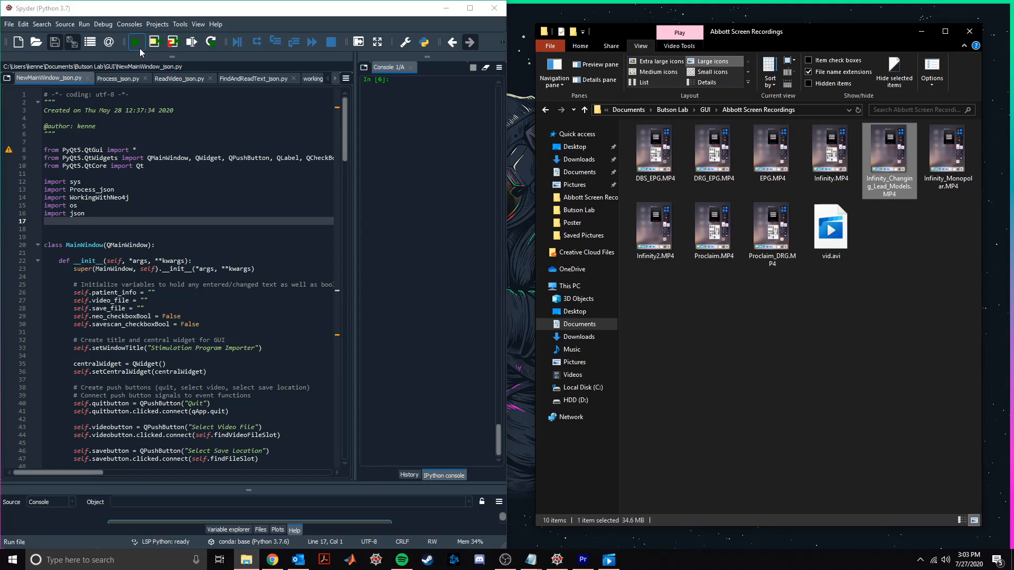
Launch the importer and choose the Infinity_Changing_Lead_Models video from Abbott Screen Recordings
left_click(135, 42)
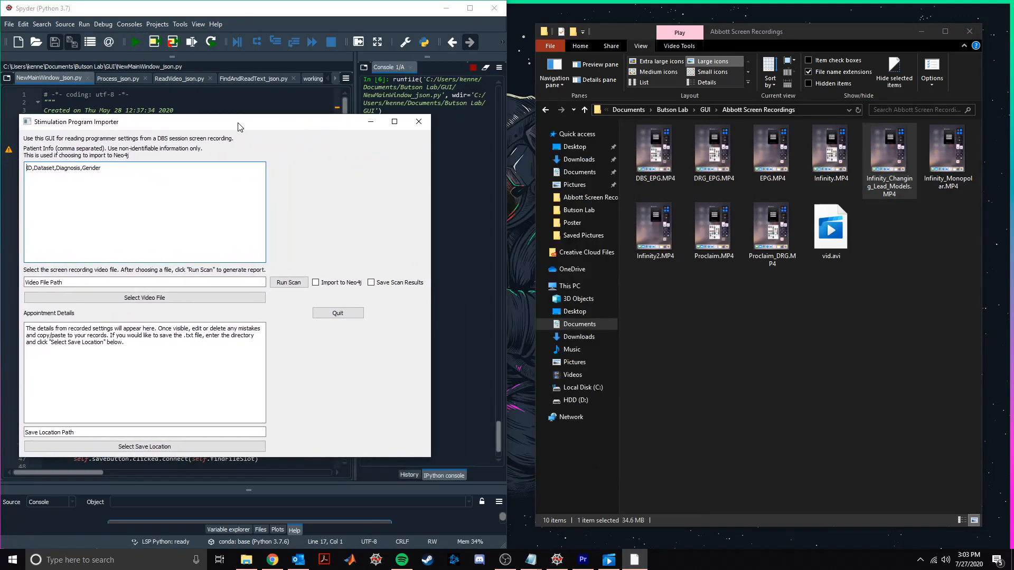
mouse_move(327, 183)
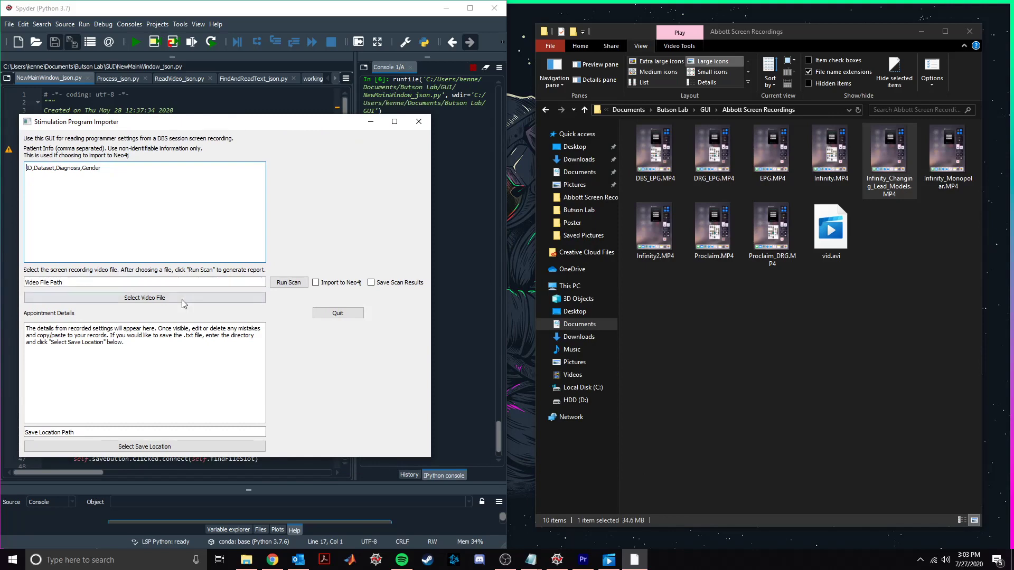
left_click(144, 298)
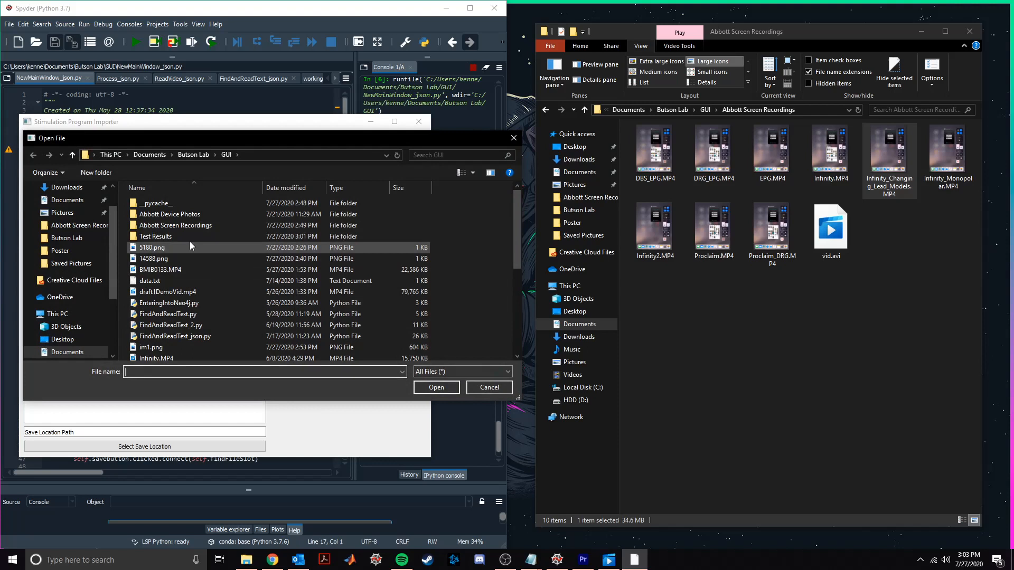
double_click(175, 225)
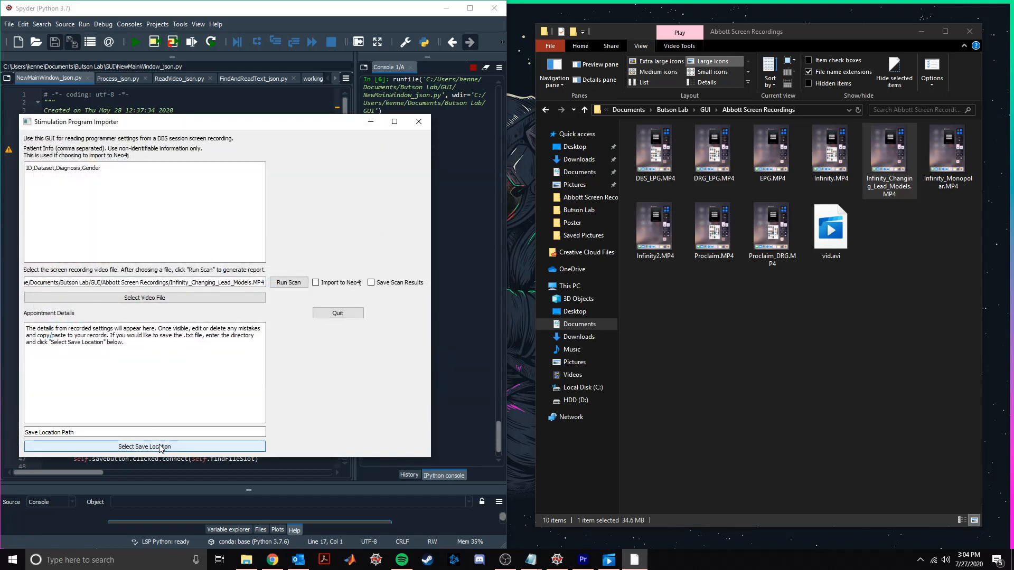
Set Test Results as the save folder, enable Save Scan Results, and run the scan
left_click(143, 445)
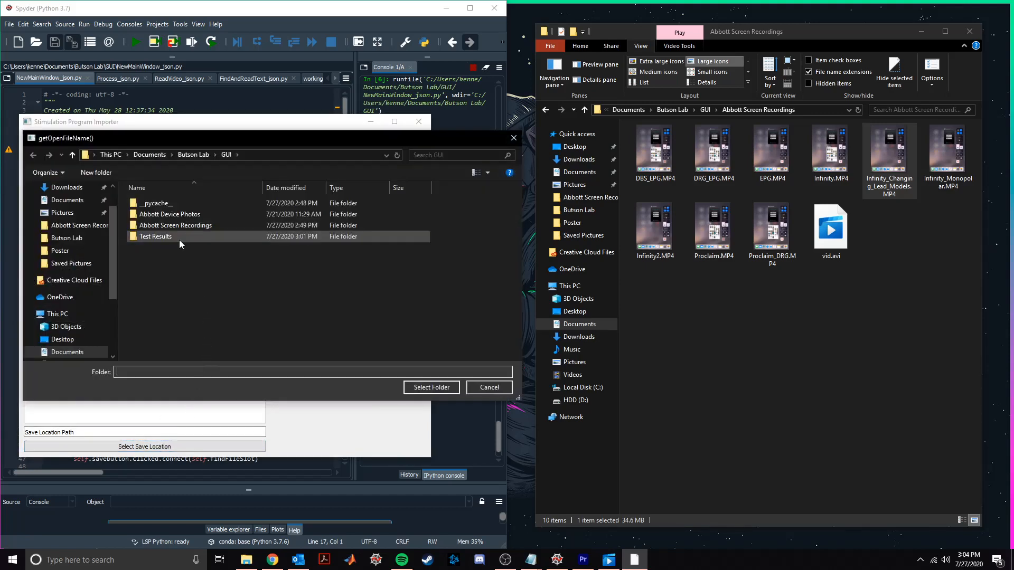
left_click(155, 236)
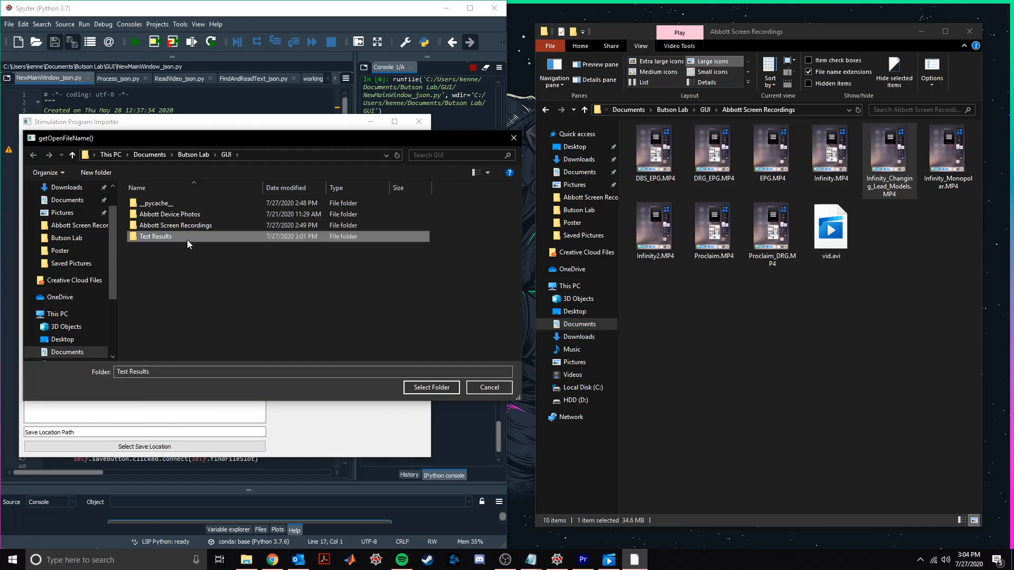
left_click(431, 387)
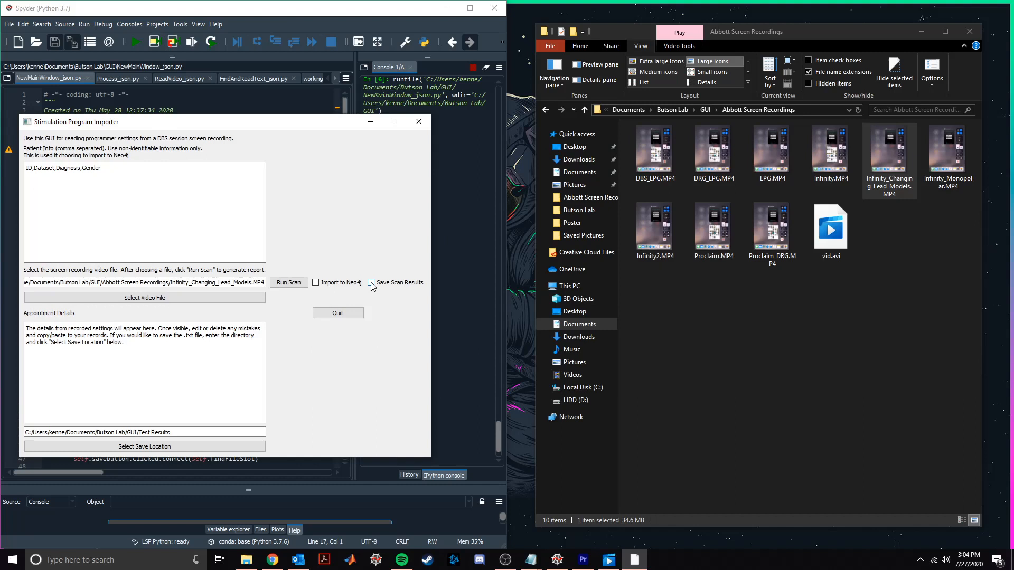
left_click(371, 283)
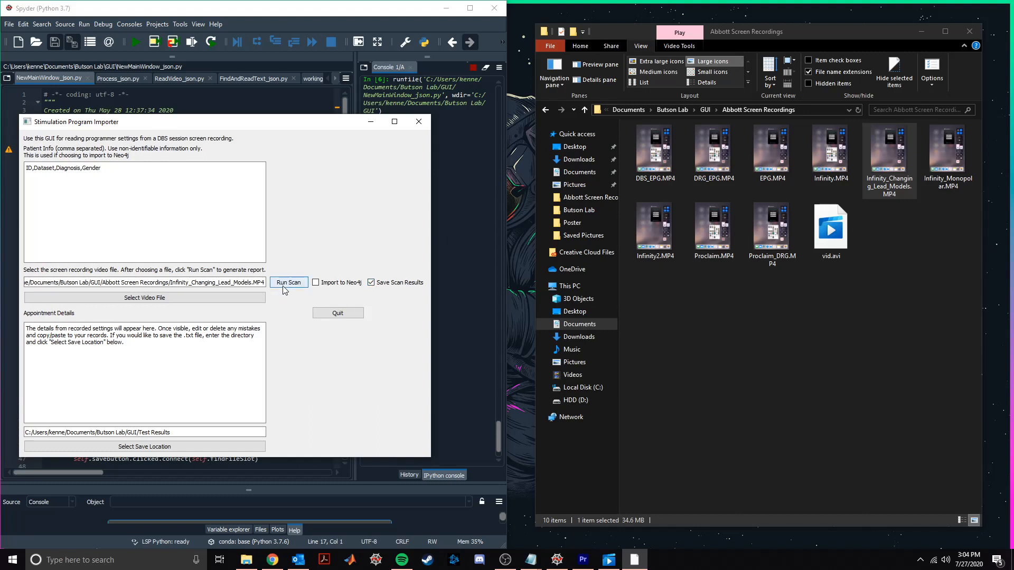
left_click(288, 282)
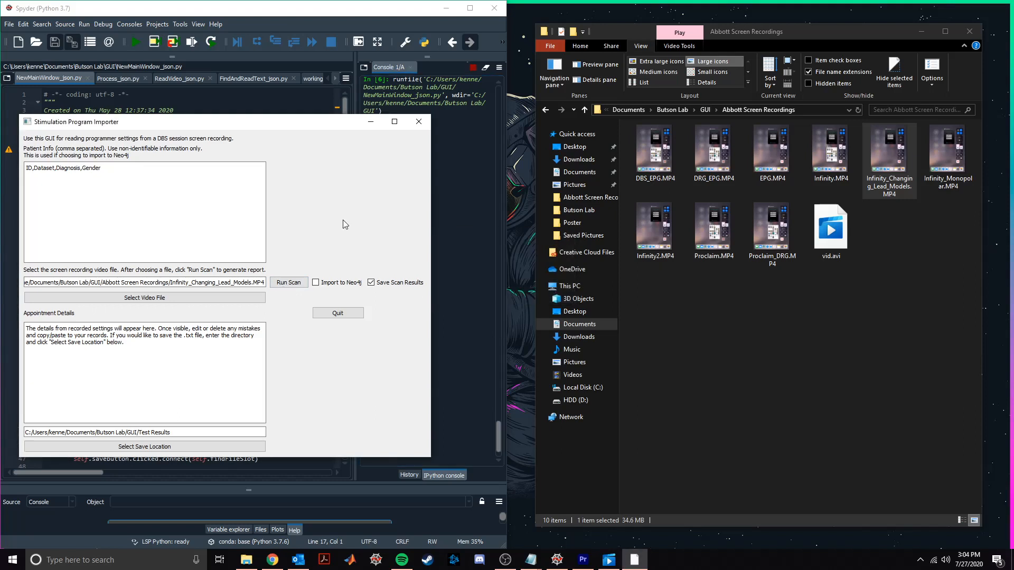
Let the scan finish and acknowledge the Scan Complete message
left_click(289, 283)
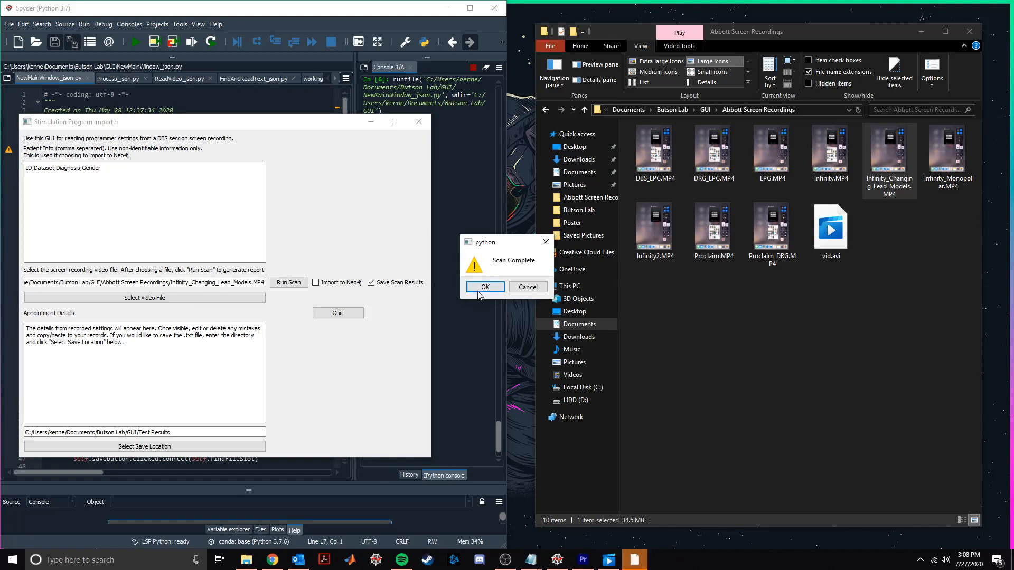
left_click(485, 287)
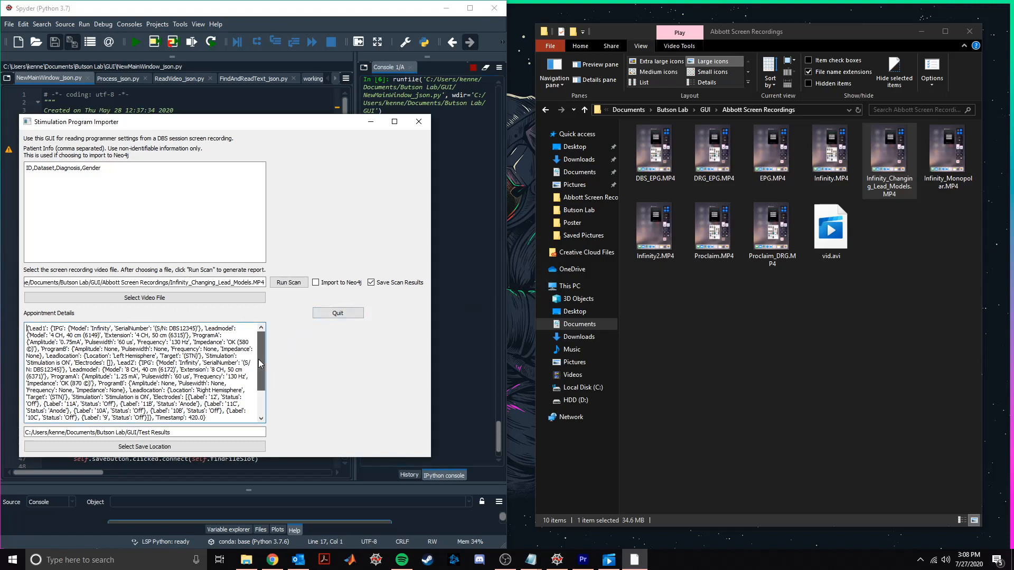
mouse_move(256, 367)
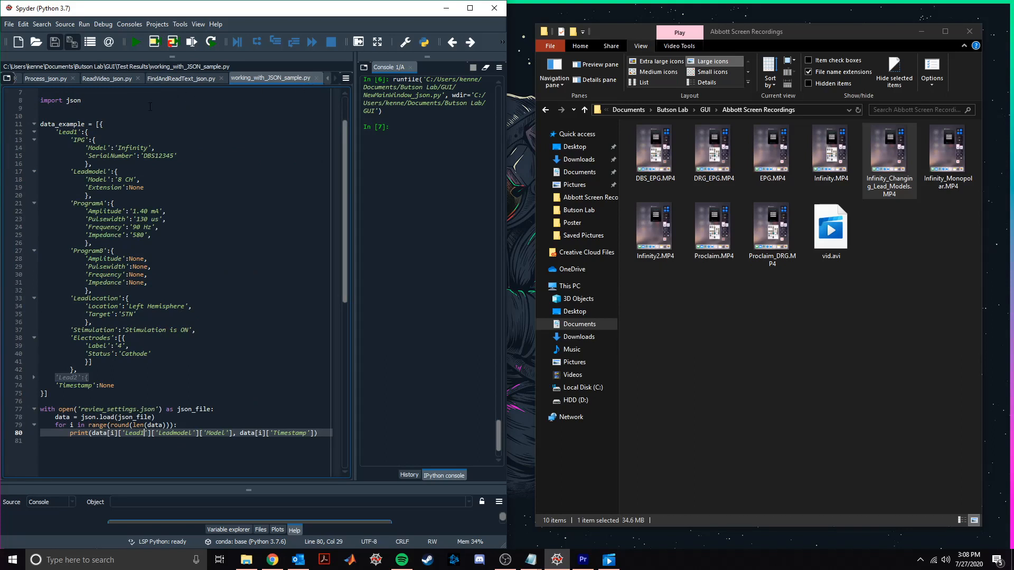
mouse_move(141, 116)
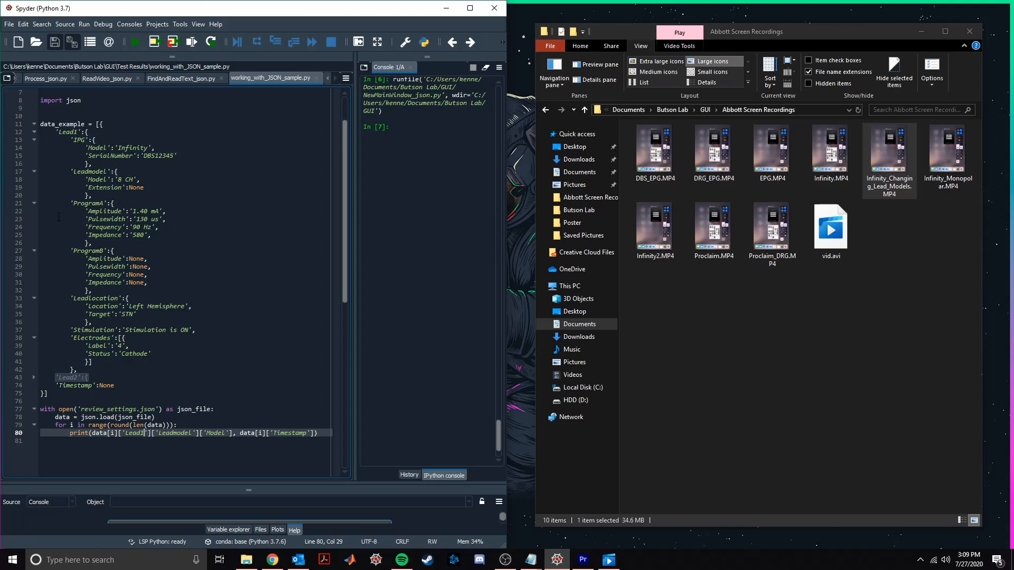
mouse_move(53, 223)
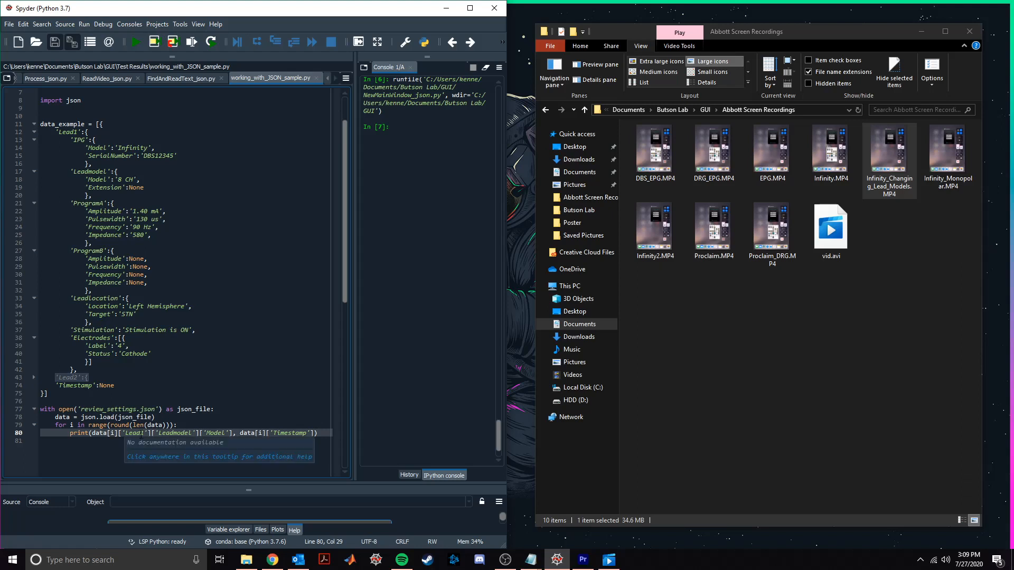
Change line 80's query from ['Leadmodel']['Model'] to ['Program1']['Amplitude']
left_click(197, 380)
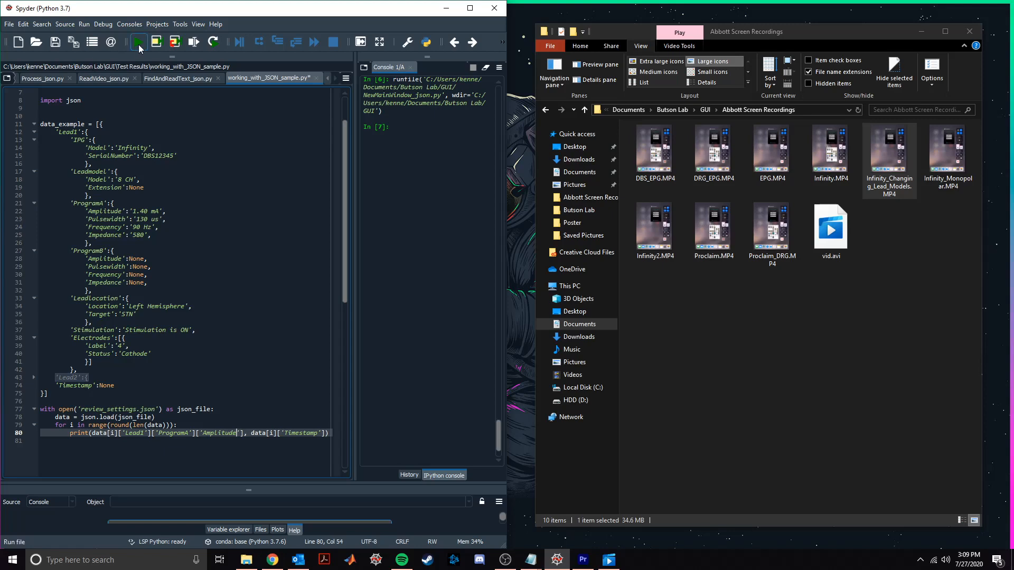
Run the script and review the printed amplitude timeline, from None through 0.75 mA at 420.0
left_click(137, 42)
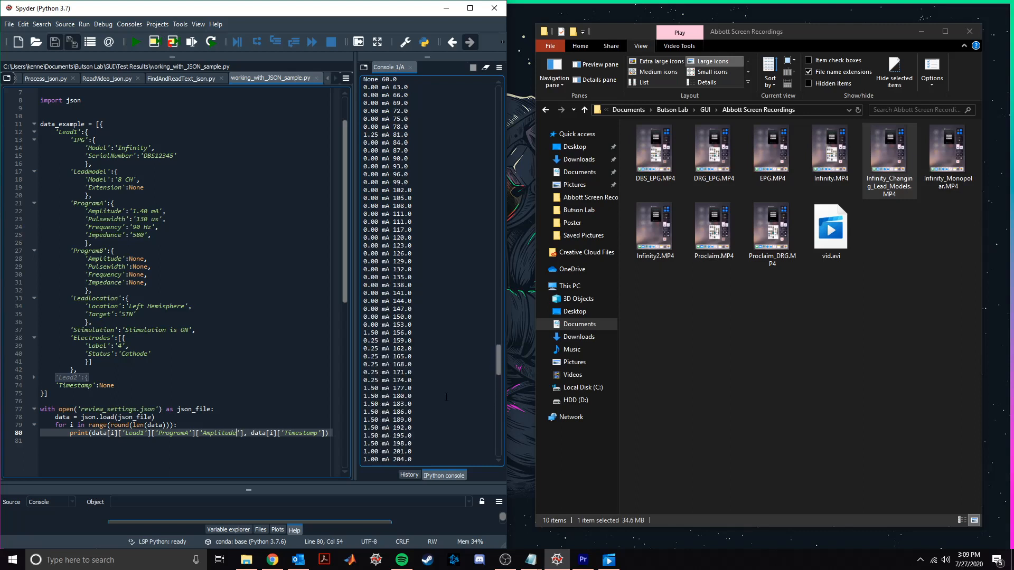
left_click(135, 42)
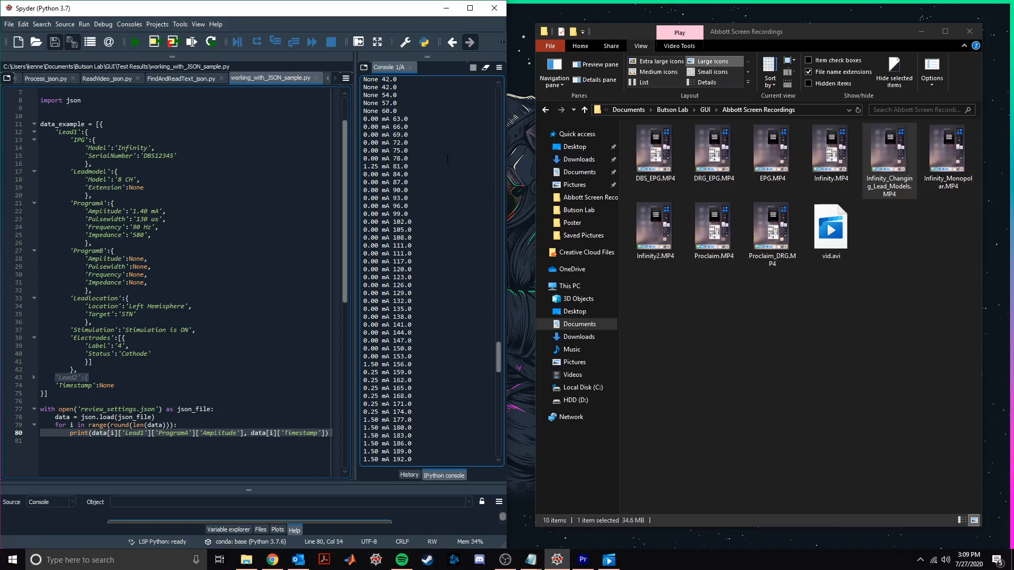
scroll("down", 3)
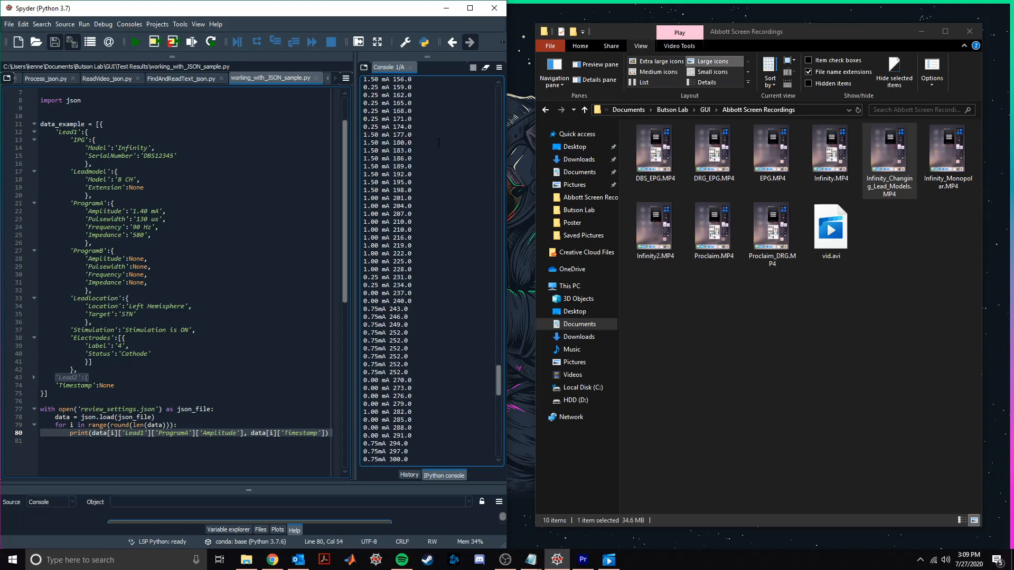
scroll("down", 3)
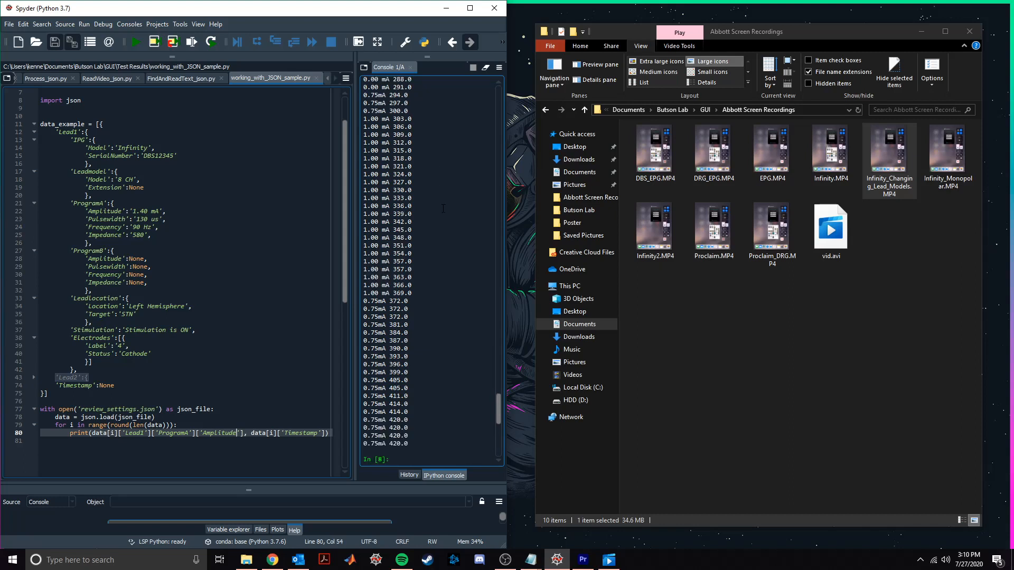
mouse_move(447, 271)
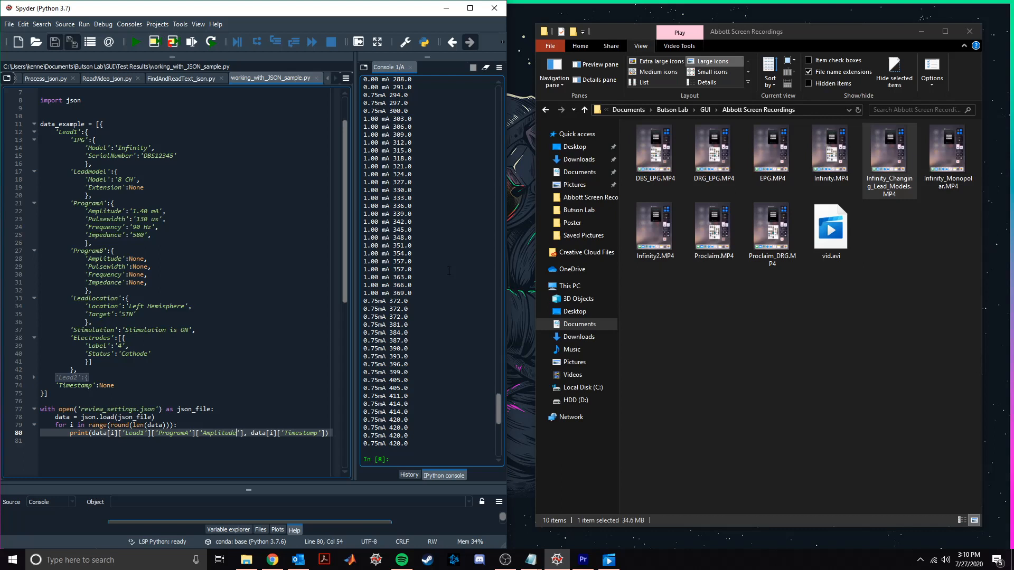
mouse_move(456, 438)
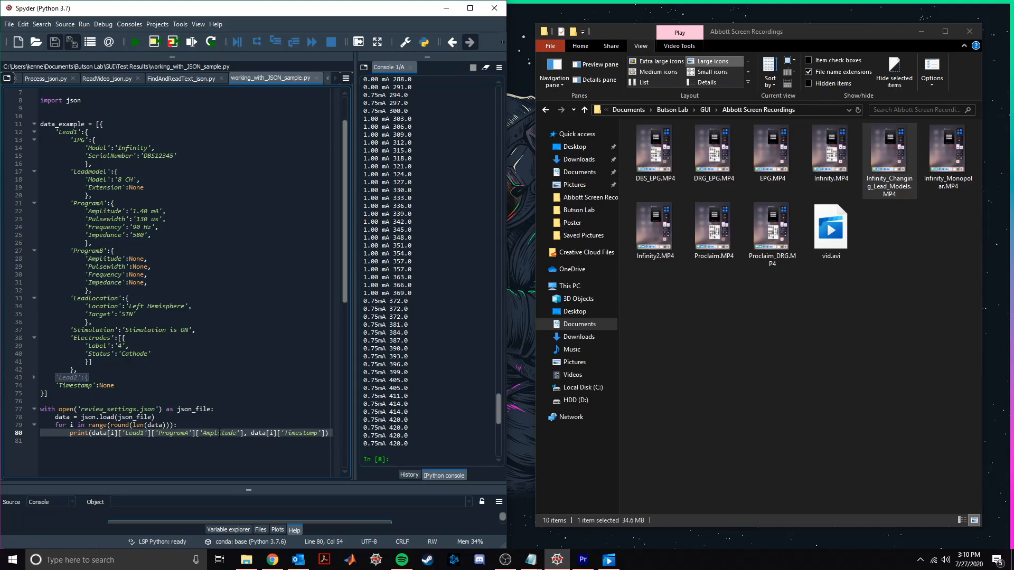
Replace the Amplitude key with Pulsewidth and rerun, printing pulse widths like 100 us and 60 us
double_click(217, 433)
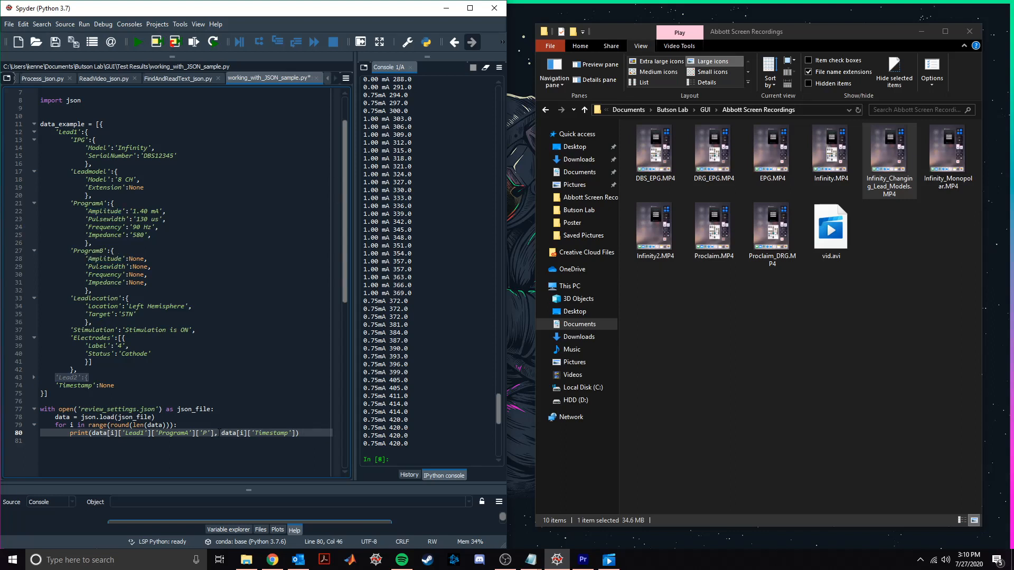
type("Pulsewidth")
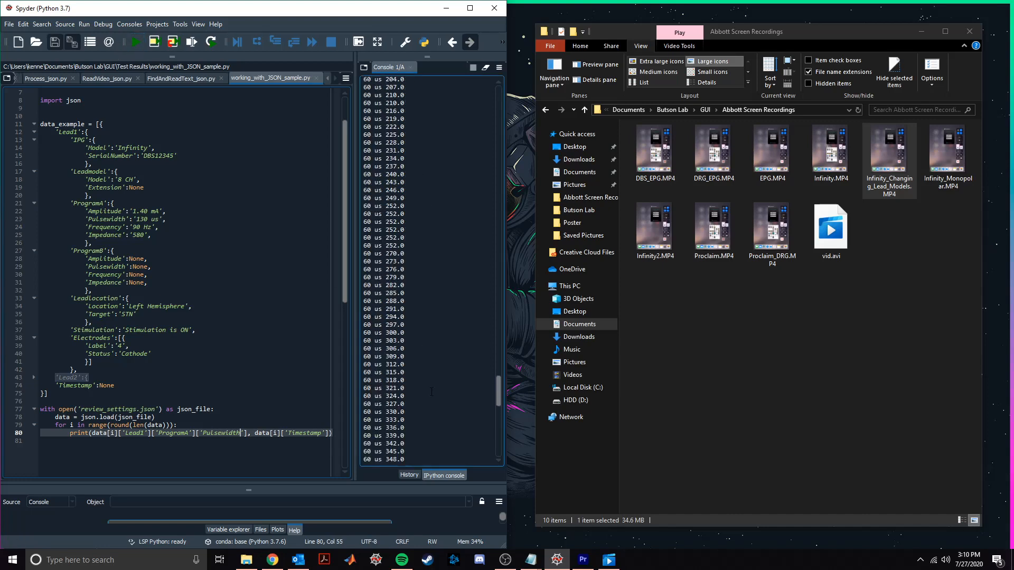
left_click(135, 42)
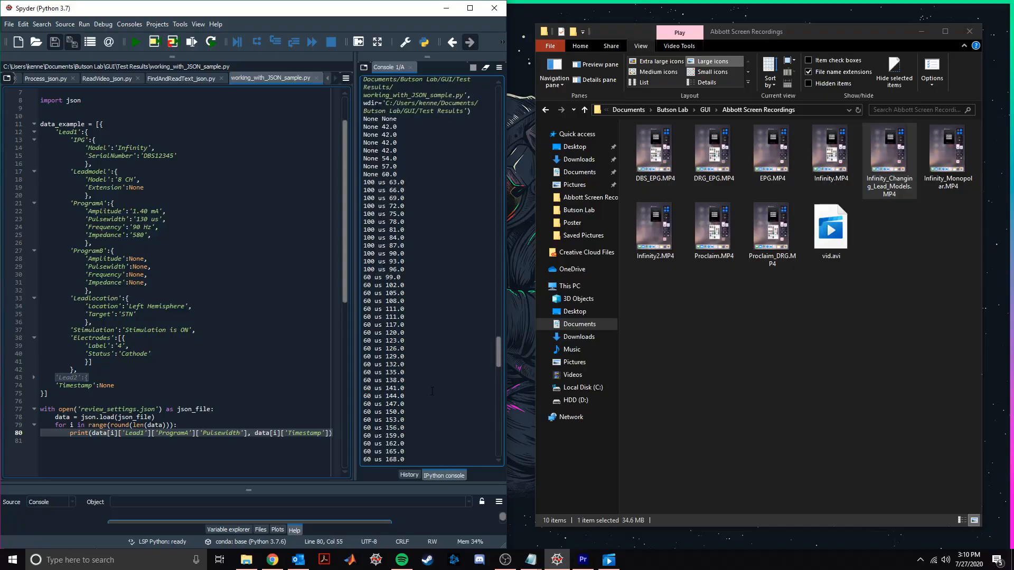